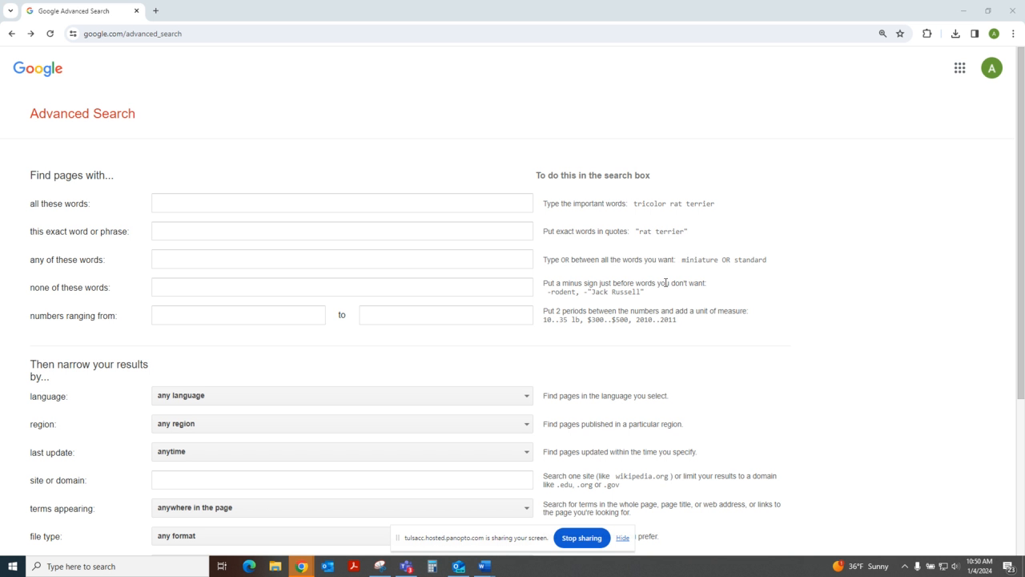
# Step: Search Google for 'google advanced search' in a new tab
pyautogui.click(155, 10)
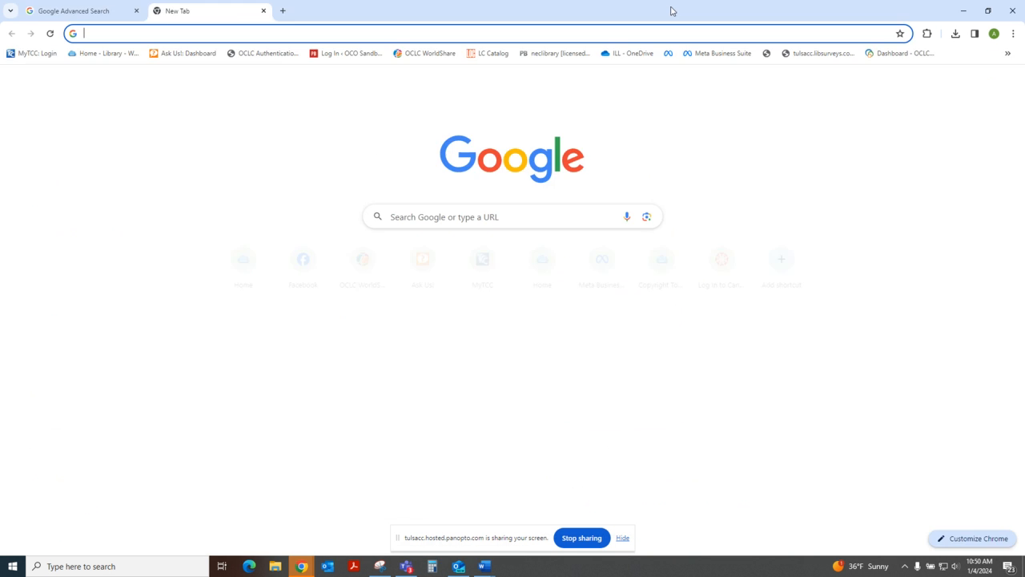
pyautogui.write('google advanced search')
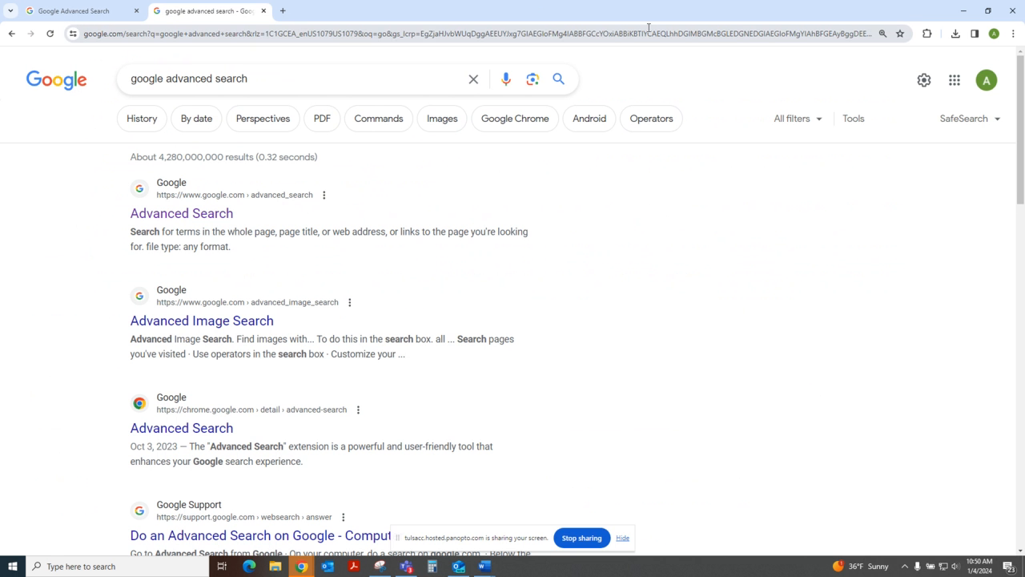
pyautogui.moveTo(181, 213)
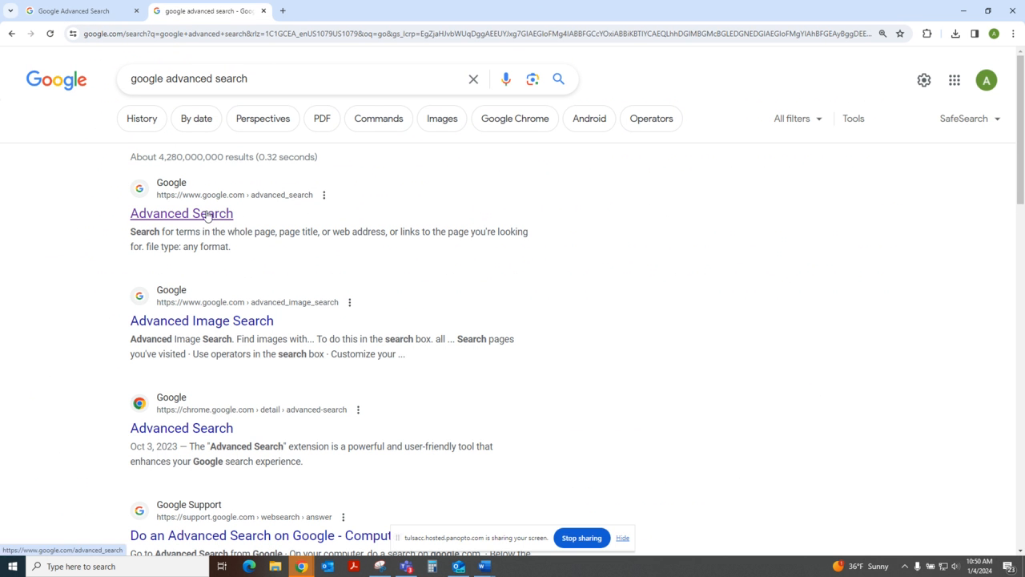
pyautogui.moveTo(201, 220)
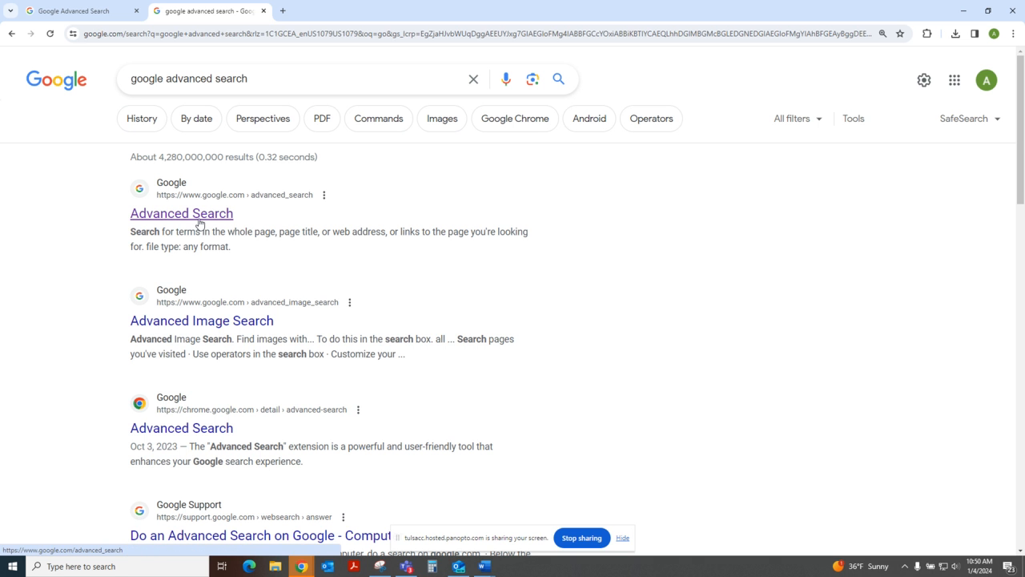
pyautogui.moveTo(163, 225)
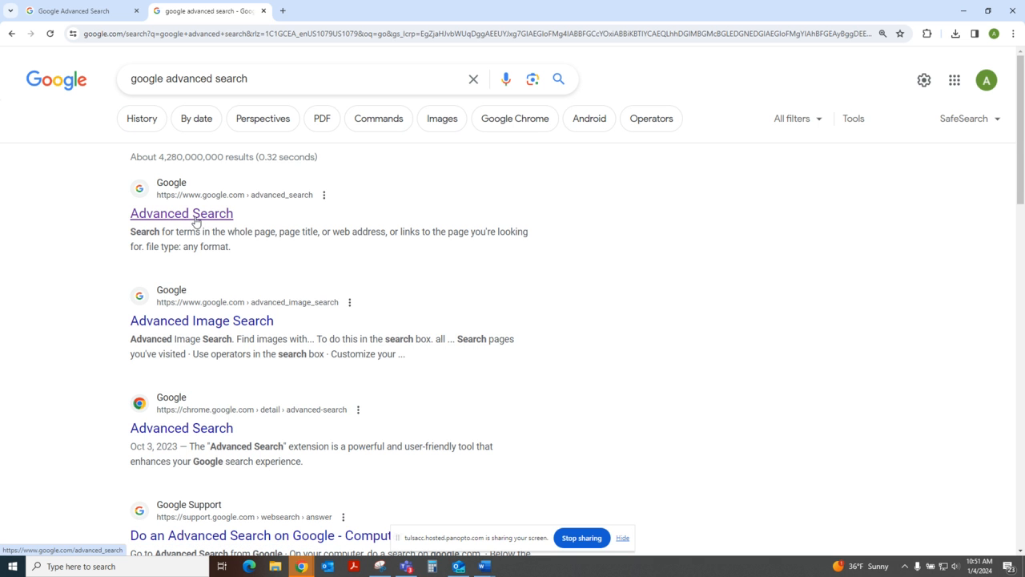
# Step: Close the search results tab and scroll through the empty Advanced Search form
pyautogui.click(181, 213)
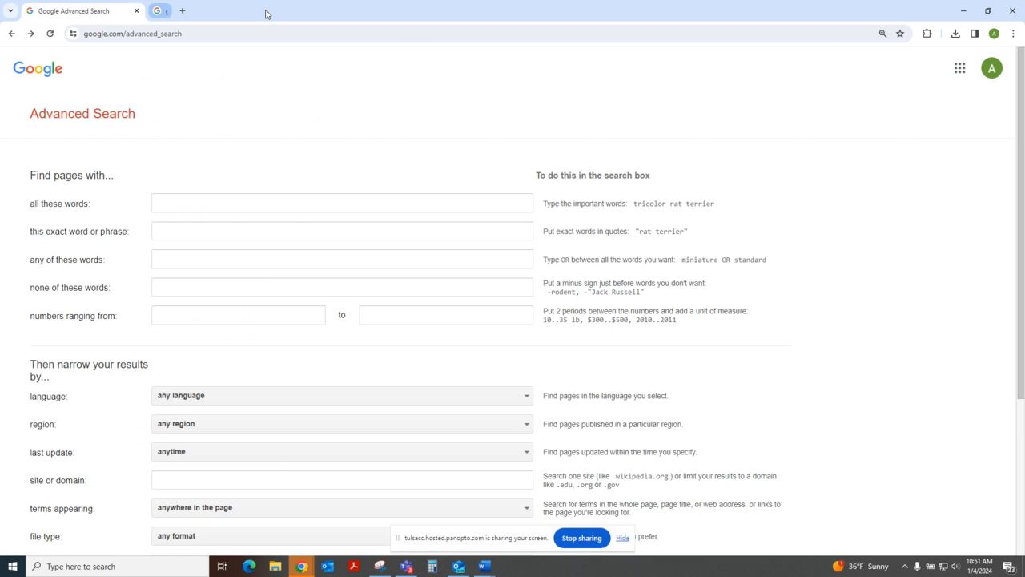
pyautogui.scroll(-3)
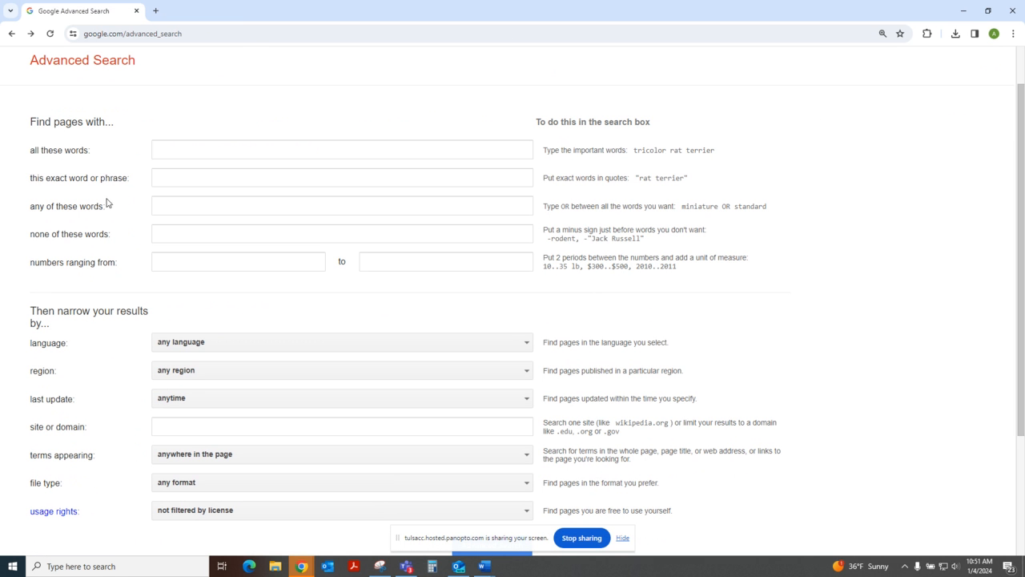
pyautogui.moveTo(218, 378)
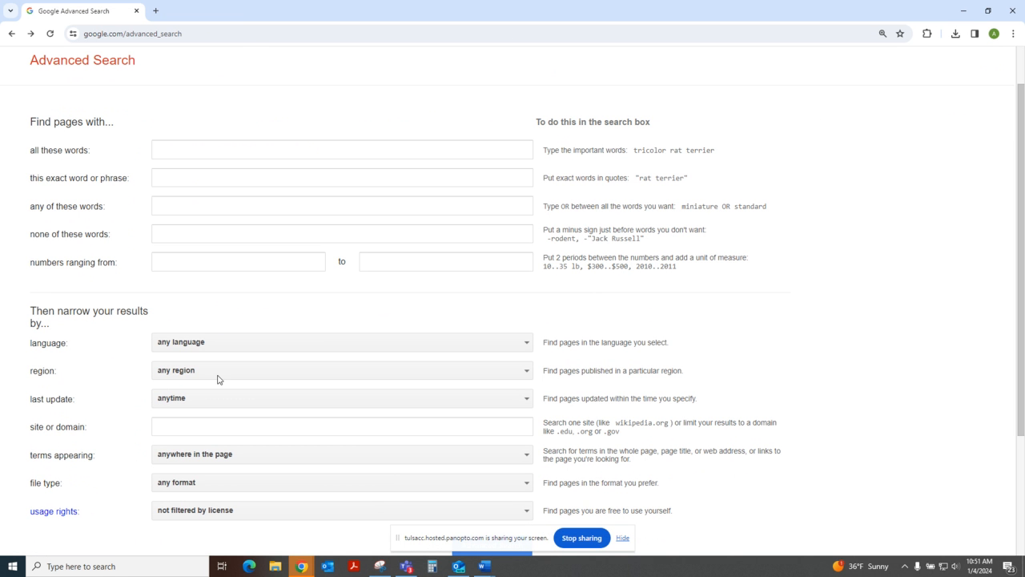
pyautogui.scroll(-3)
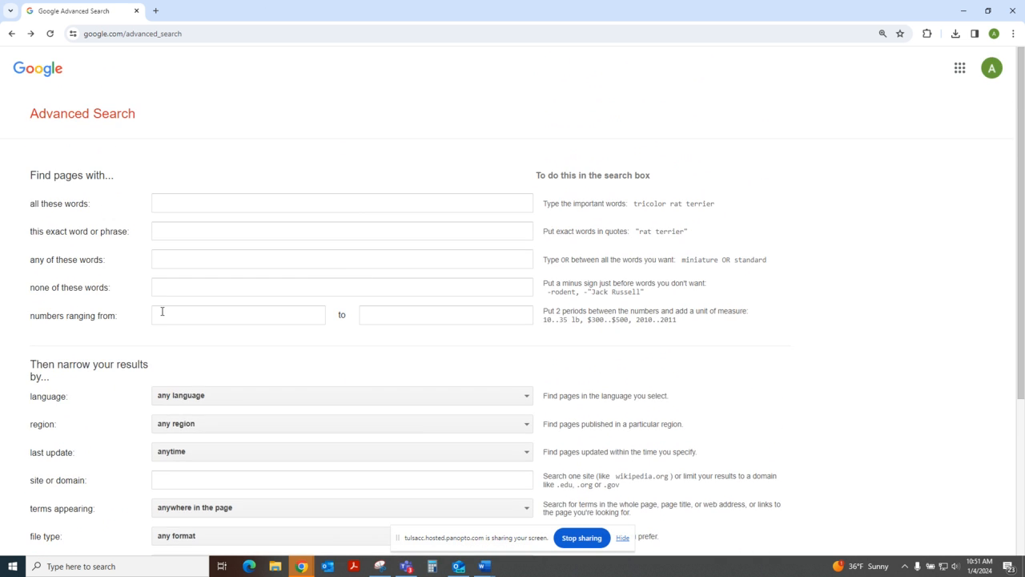
pyautogui.scroll(-3)
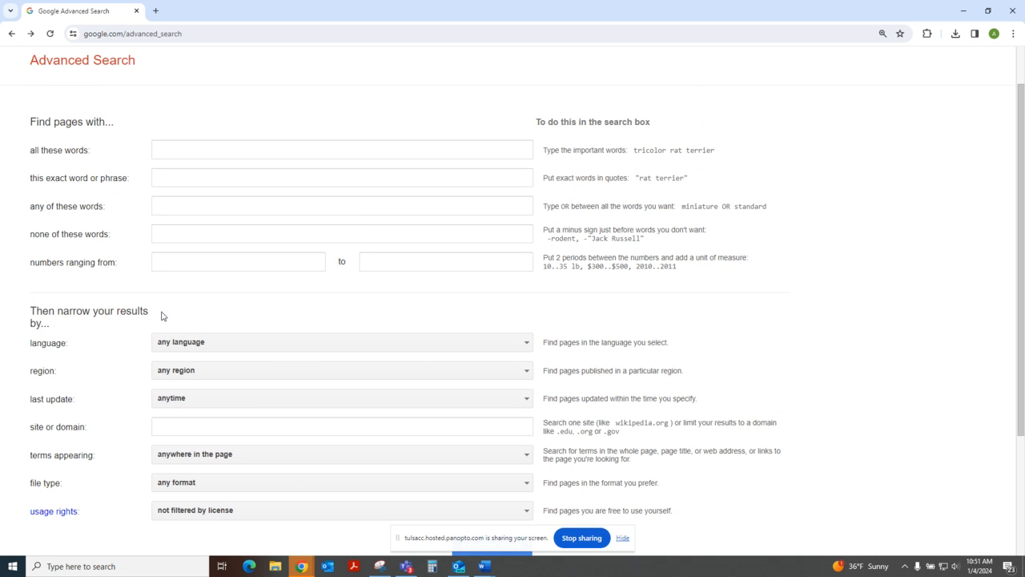
pyautogui.moveTo(226, 165)
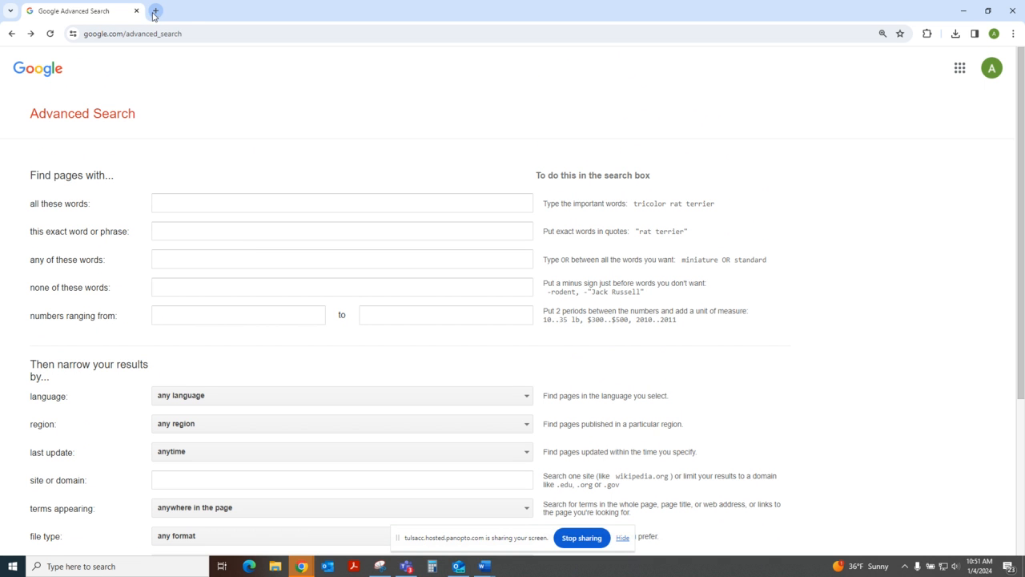
pyautogui.moveTo(156, 14)
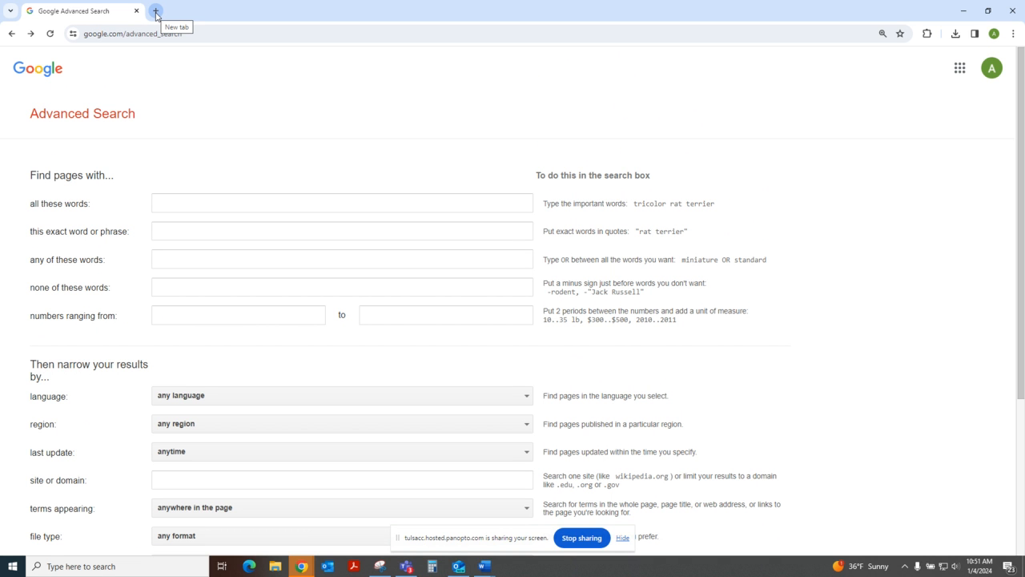
pyautogui.moveTo(156, 16)
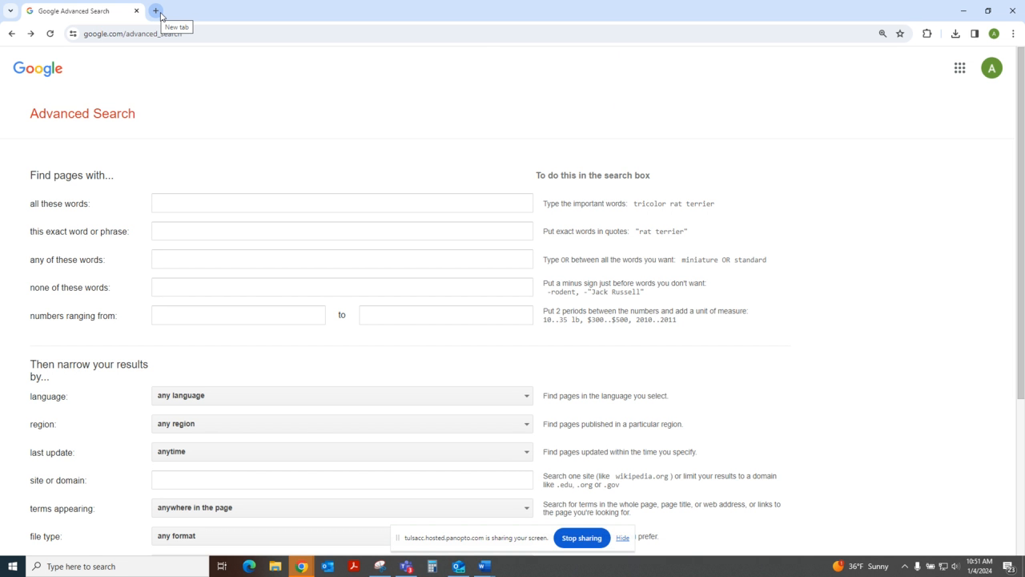
# Step: Search for 'the new yorker' and open The New Yorker homepage
pyautogui.write('the new yorker')
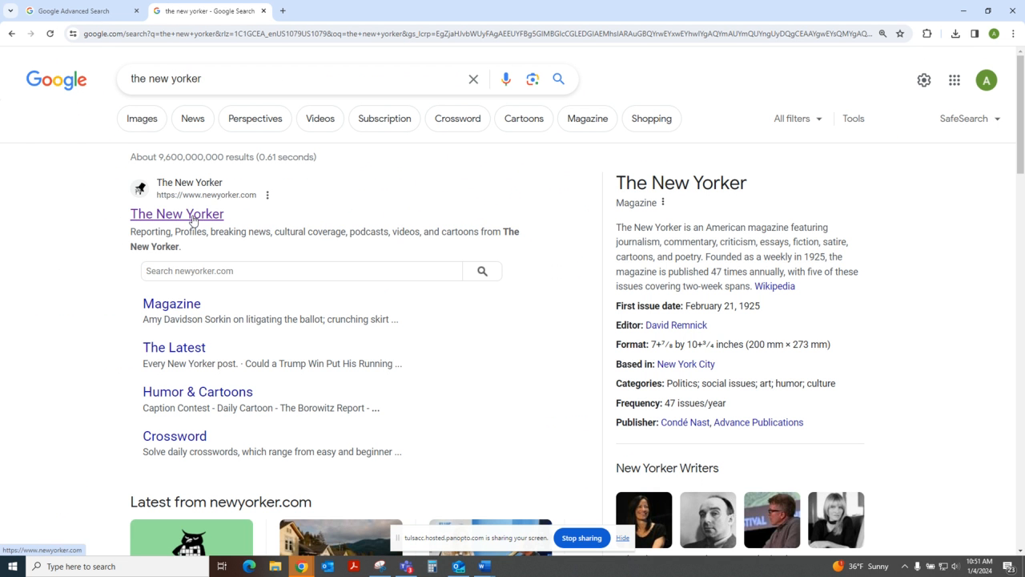
pyautogui.click(178, 214)
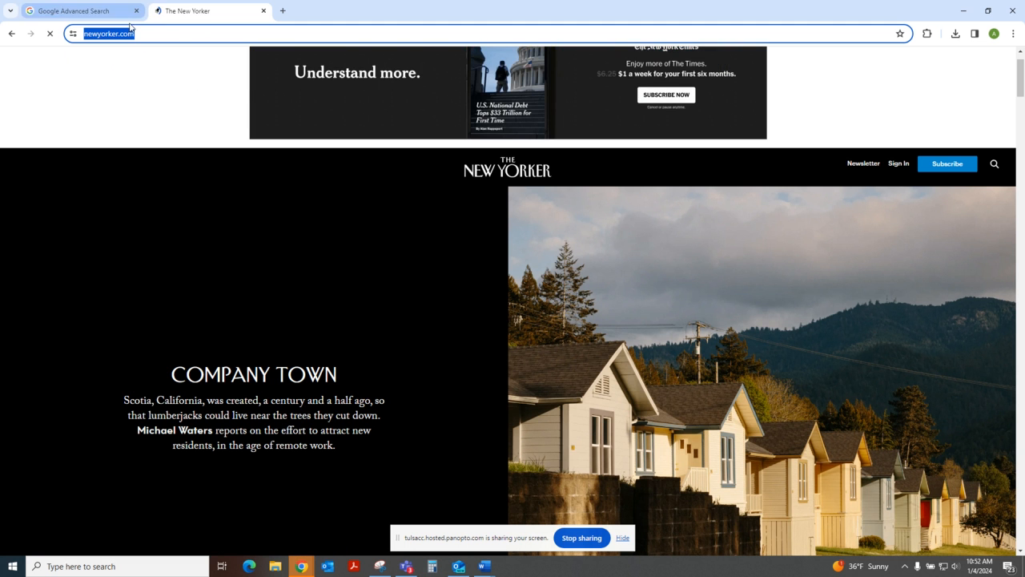
pyautogui.click(77, 11)
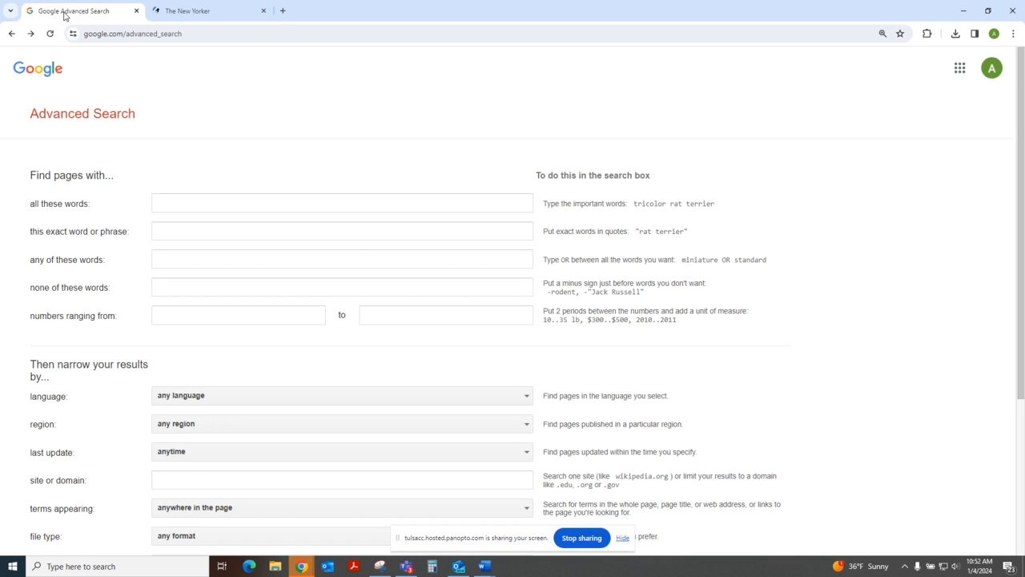
pyautogui.click(342, 426)
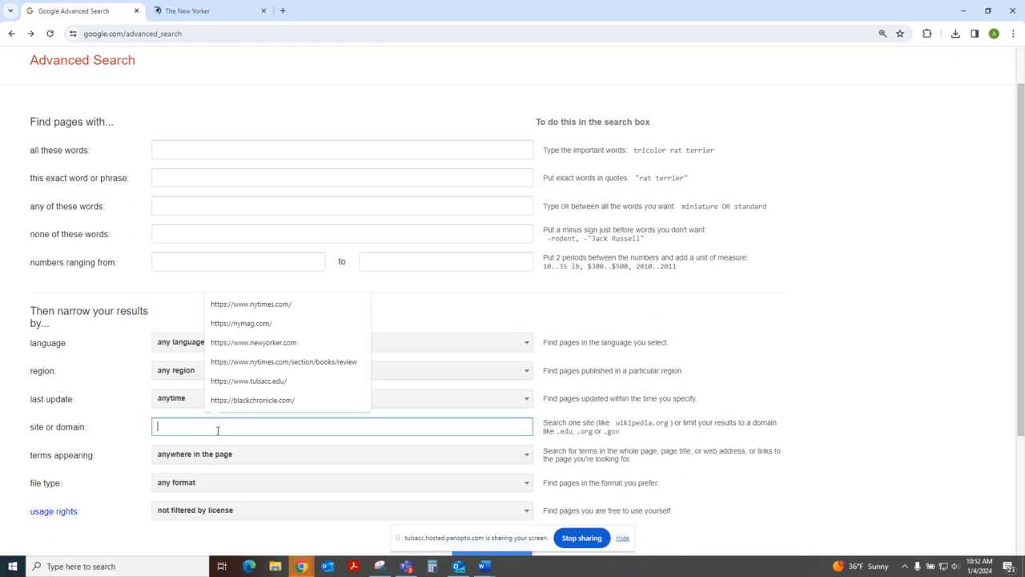
pyautogui.write('https://www.newyorker.com/')
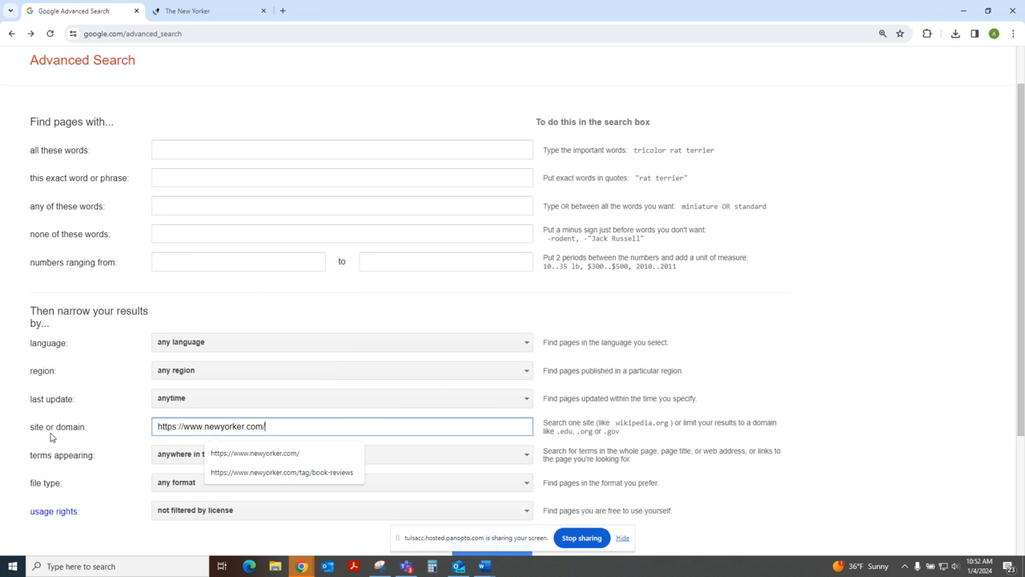
pyautogui.moveTo(256, 445)
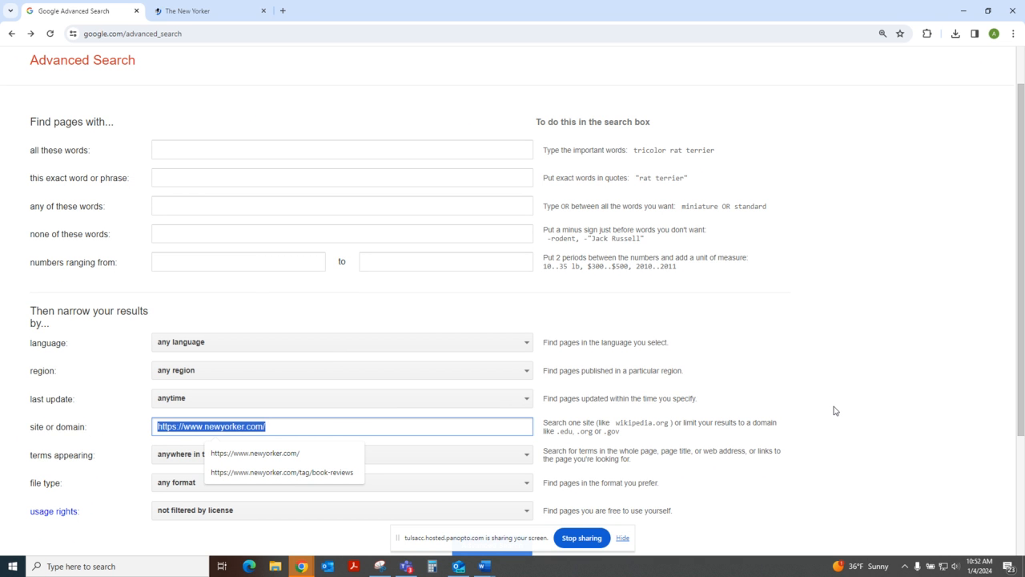
pyautogui.write('.gov')
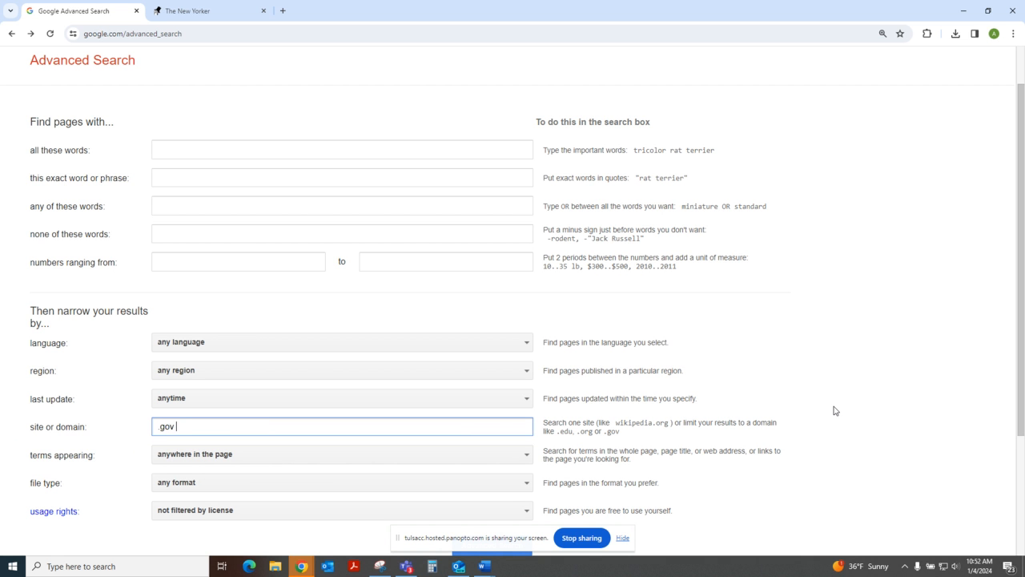
pyautogui.write('.edu')
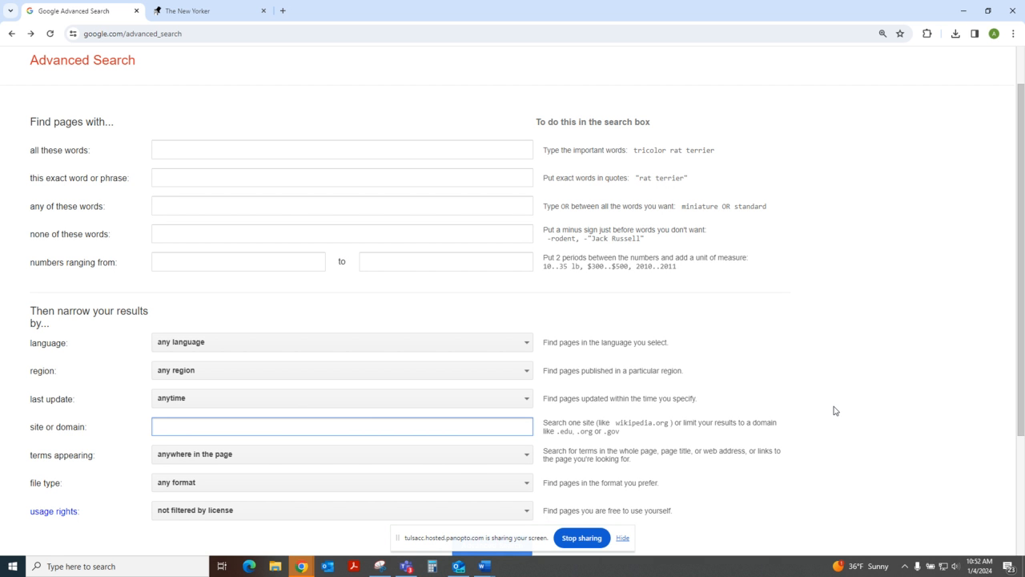
pyautogui.click(342, 426)
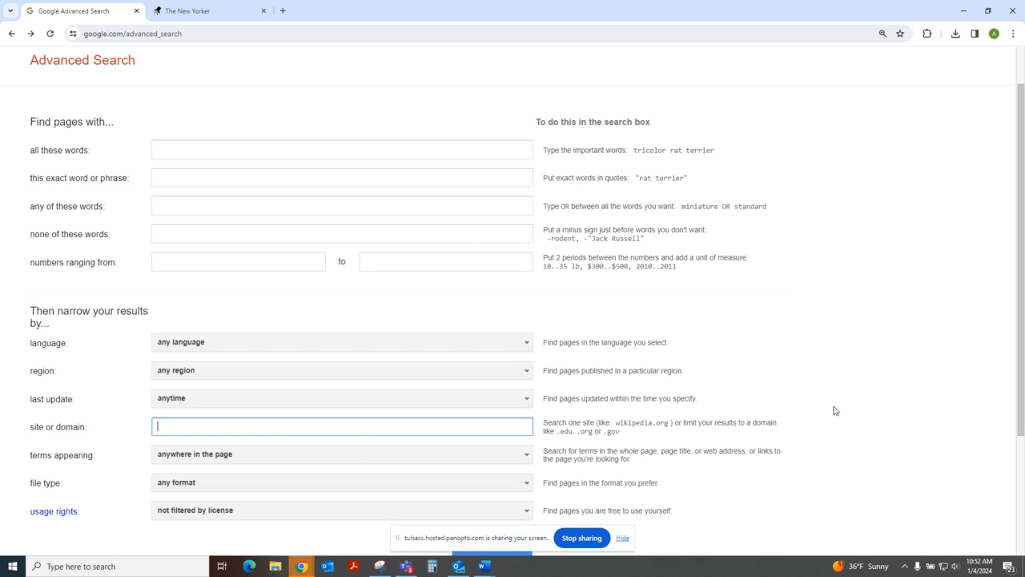
pyautogui.write('https://www.newyorker.com/')
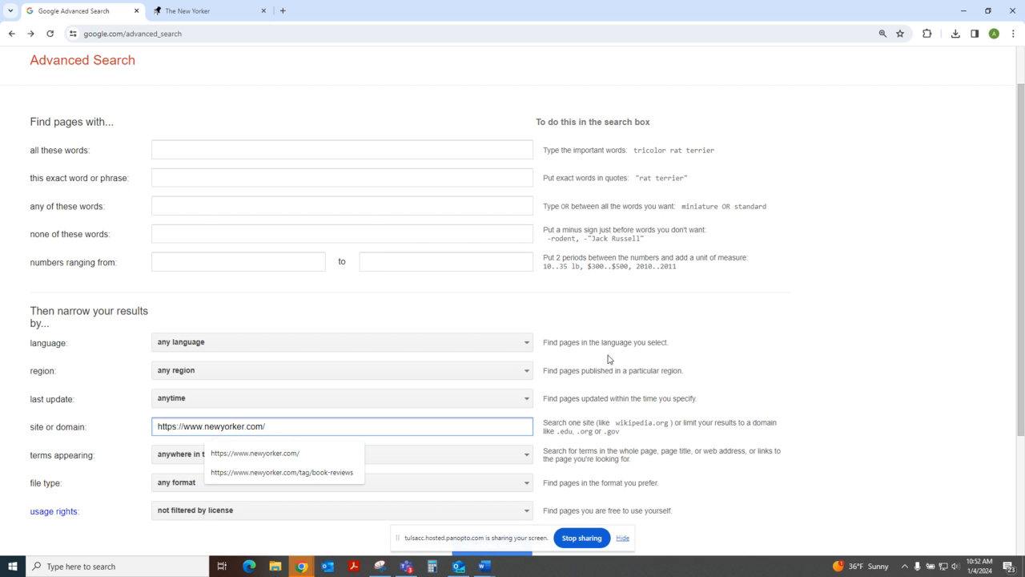
# Step: Search 'lakes mythology' on New Yorker pages and scroll the roughly 1,320 results
pyautogui.click(342, 149)
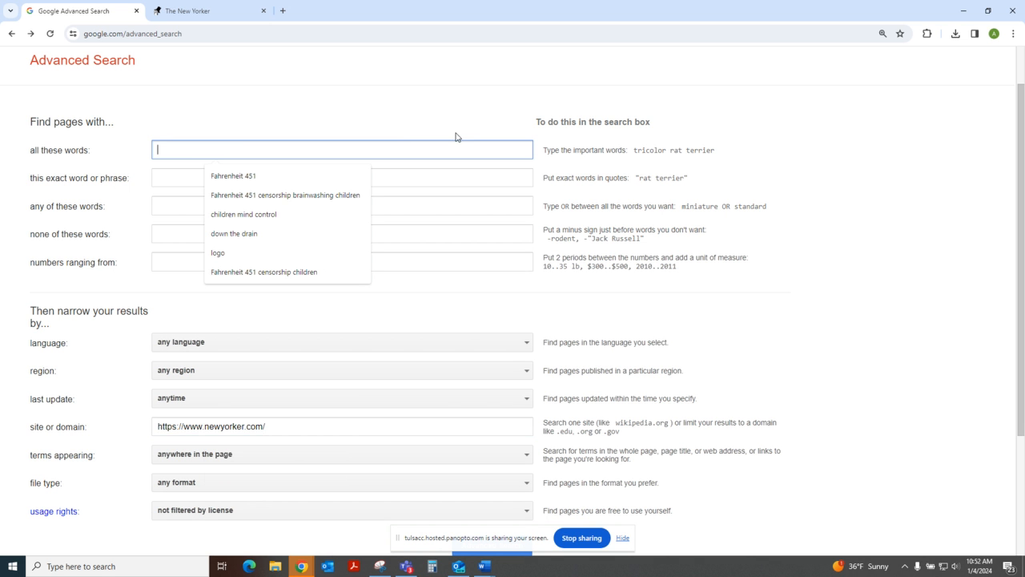
pyautogui.write('lakes mythology site:https://www.newyorker.com/')
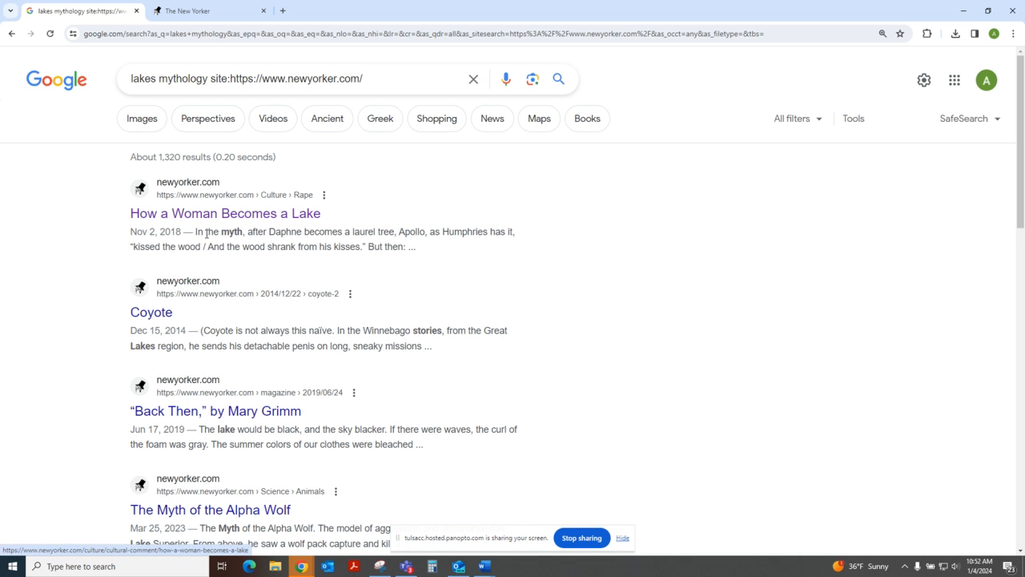
pyautogui.scroll(-3)
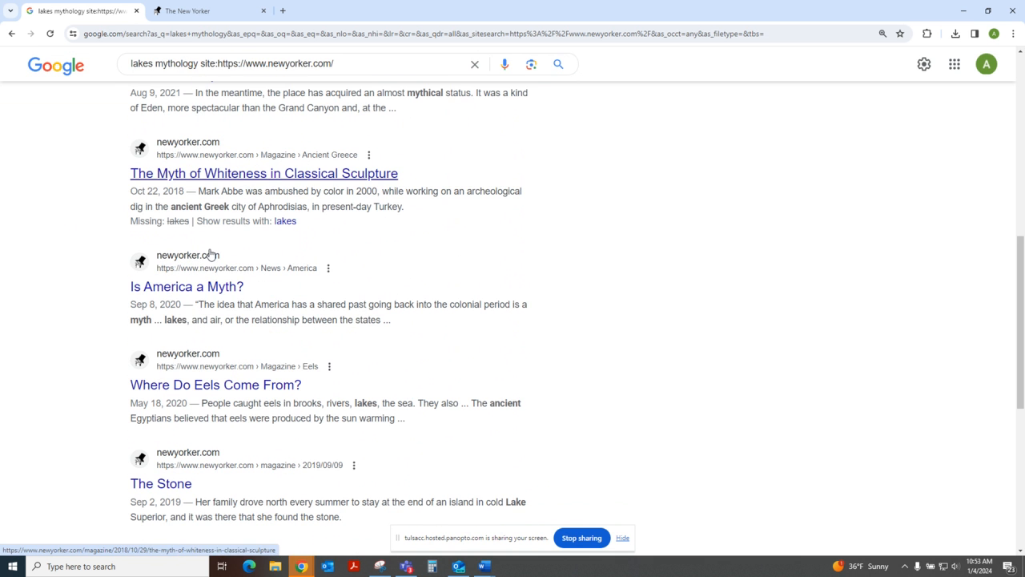
pyautogui.scroll(-3)
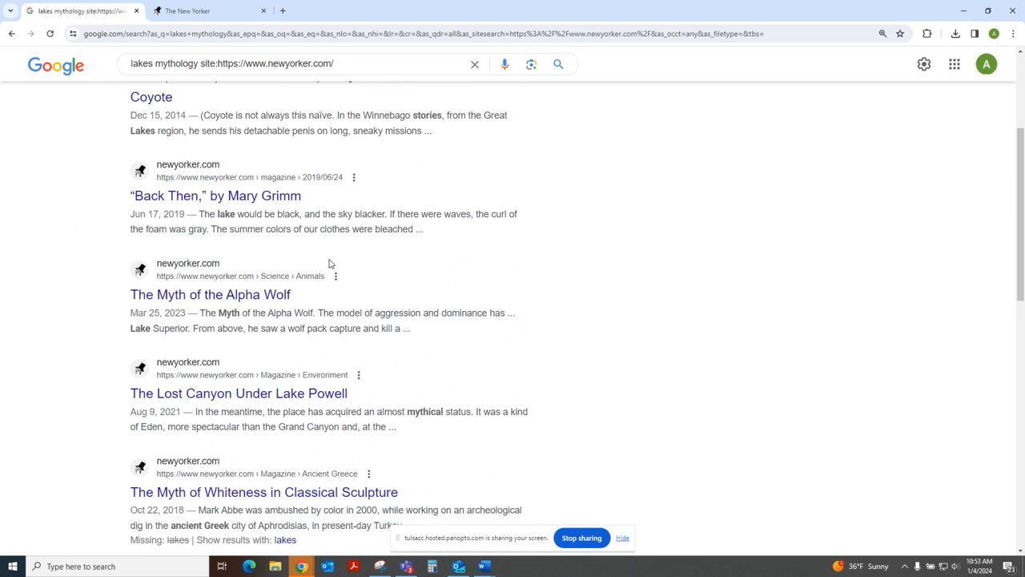
pyautogui.scroll(3)
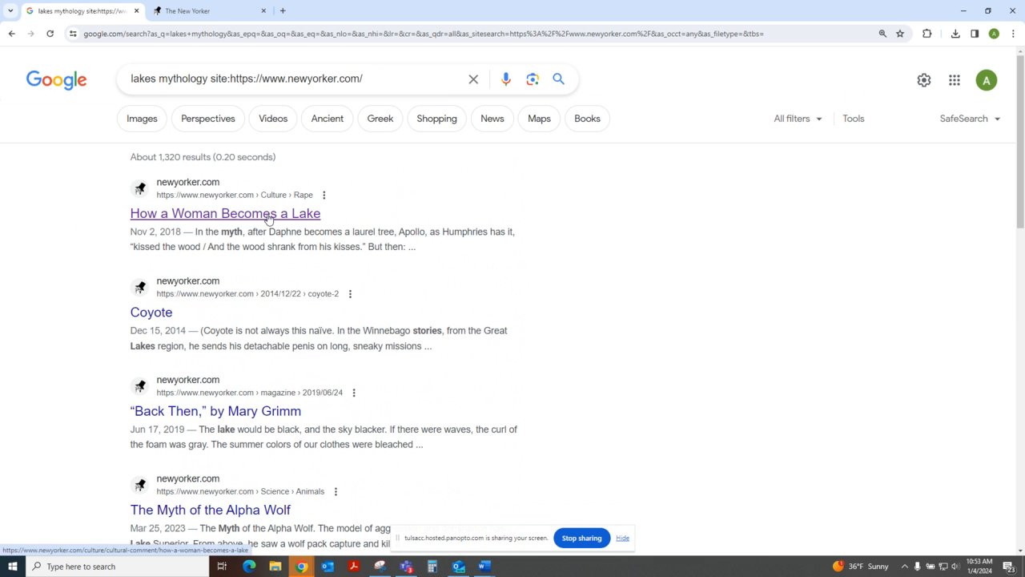
# Step: Open 'How a Woman Becomes a Lake' and scroll until the paywall prompt appears
pyautogui.click(225, 213)
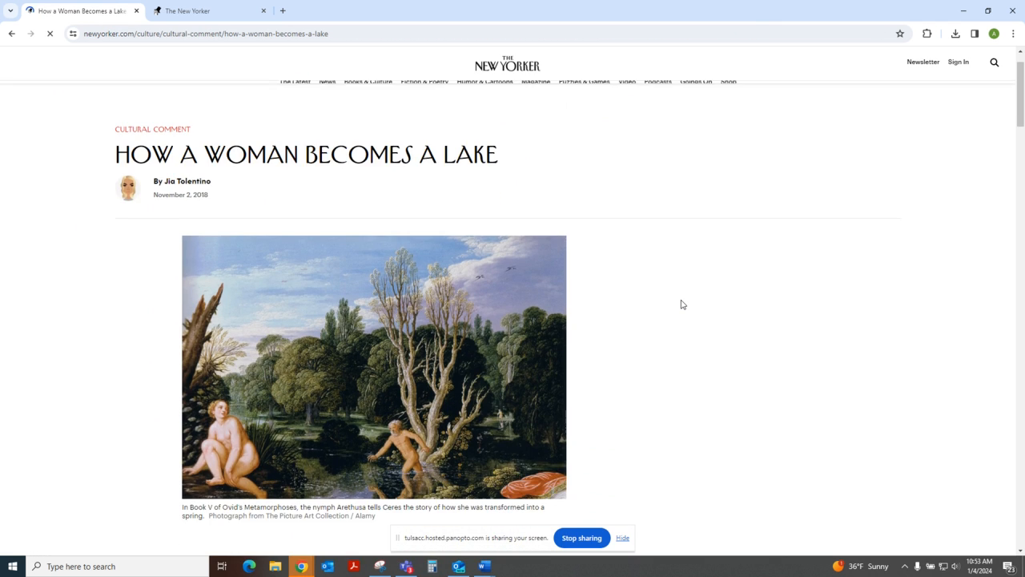
pyautogui.scroll(-3)
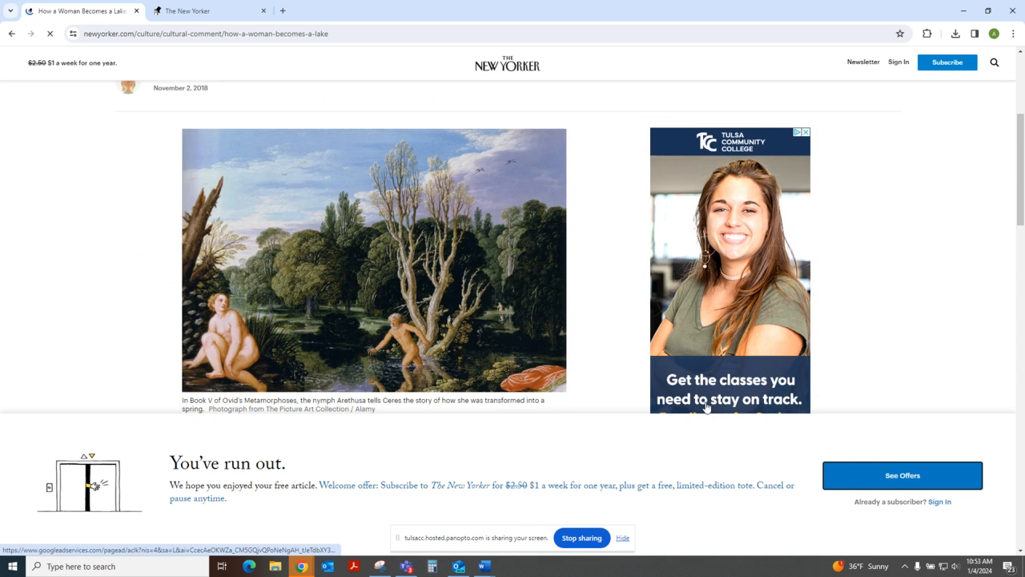
pyautogui.scroll(-3)
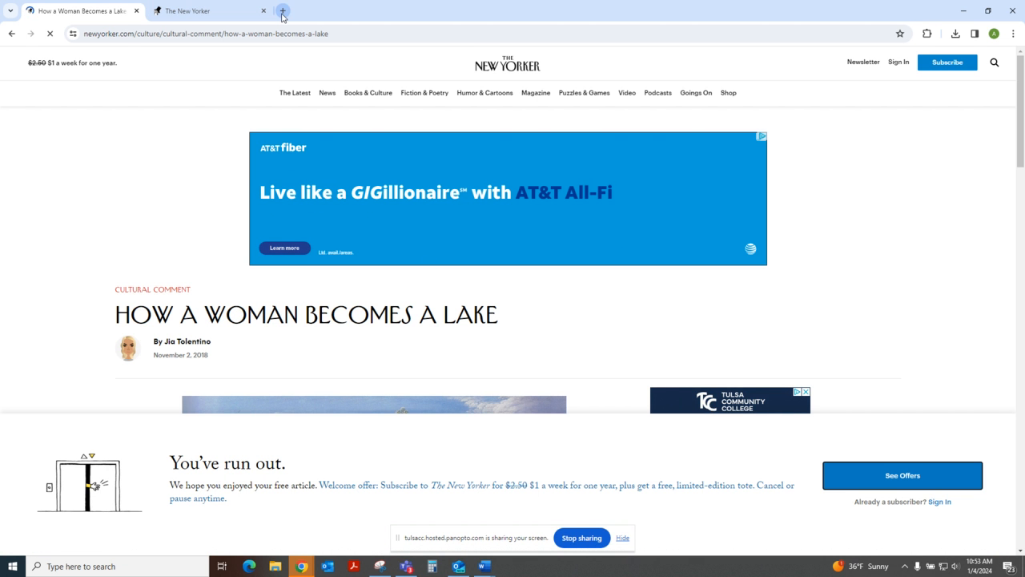
# Step: Open the nytimes.com Tulsa Race Massacre book review in a new tab and select its title
pyautogui.click(282, 11)
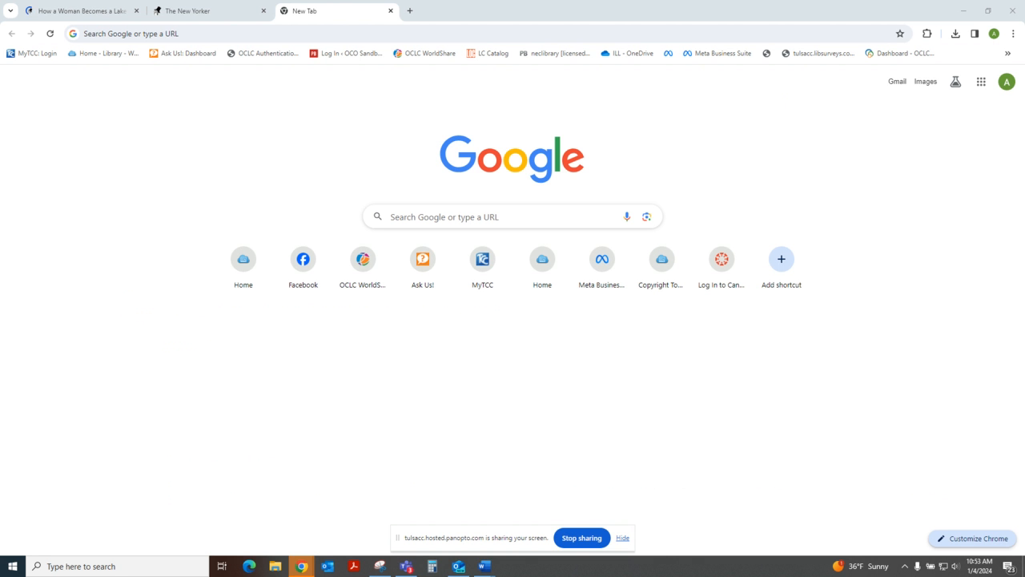
pyautogui.write('https://www.nytimes.com/2021/05/26/books/review-ground-breaking-tulsa-massacre-scott-ellsworth.html')
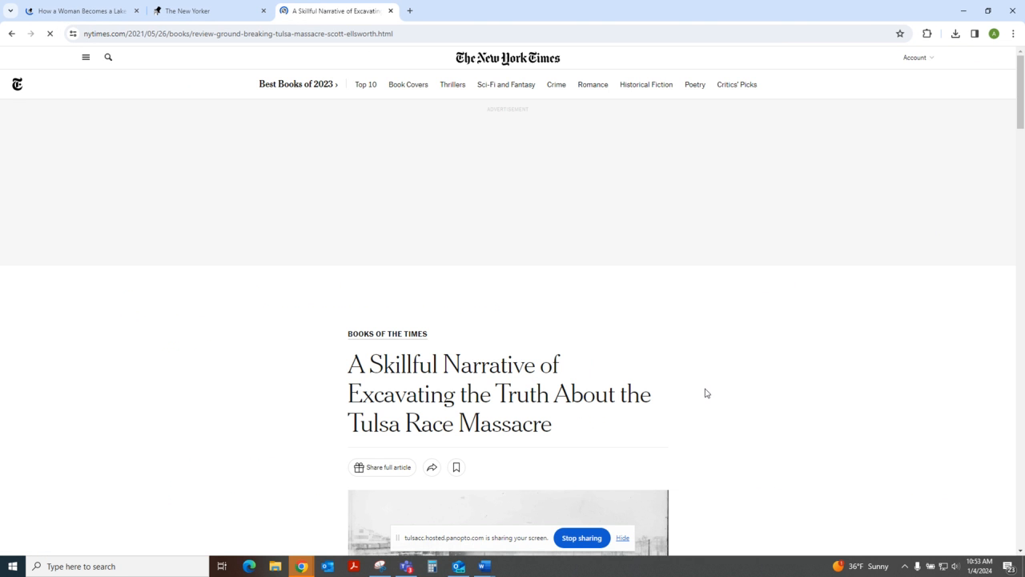
pyautogui.scroll(-3)
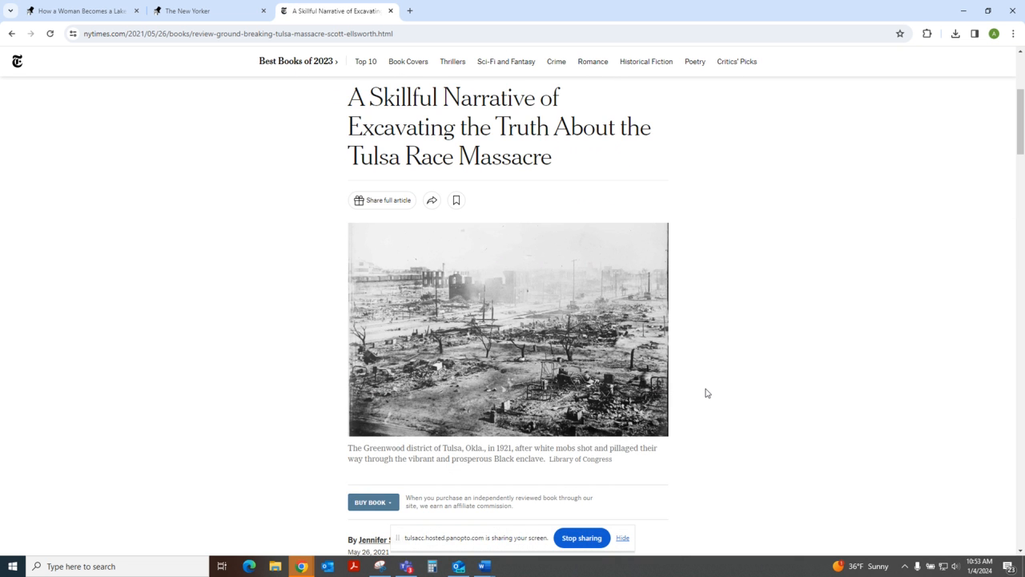
pyautogui.moveTo(348, 97); pyautogui.dragTo(553, 157)
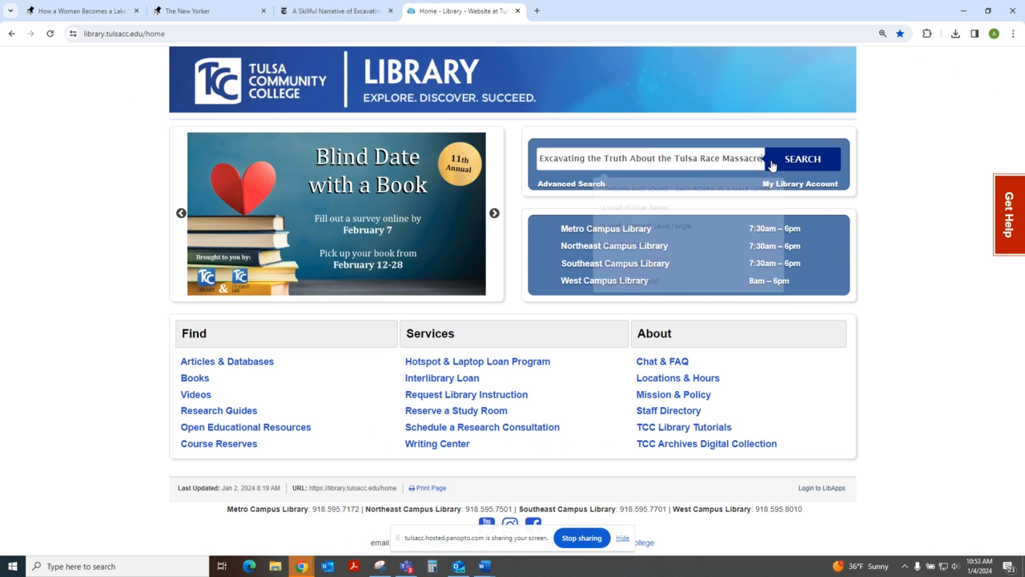
# Step: Search the title and open the 2021 Jennifer Szalai article record's Access Online options
pyautogui.click(802, 158)
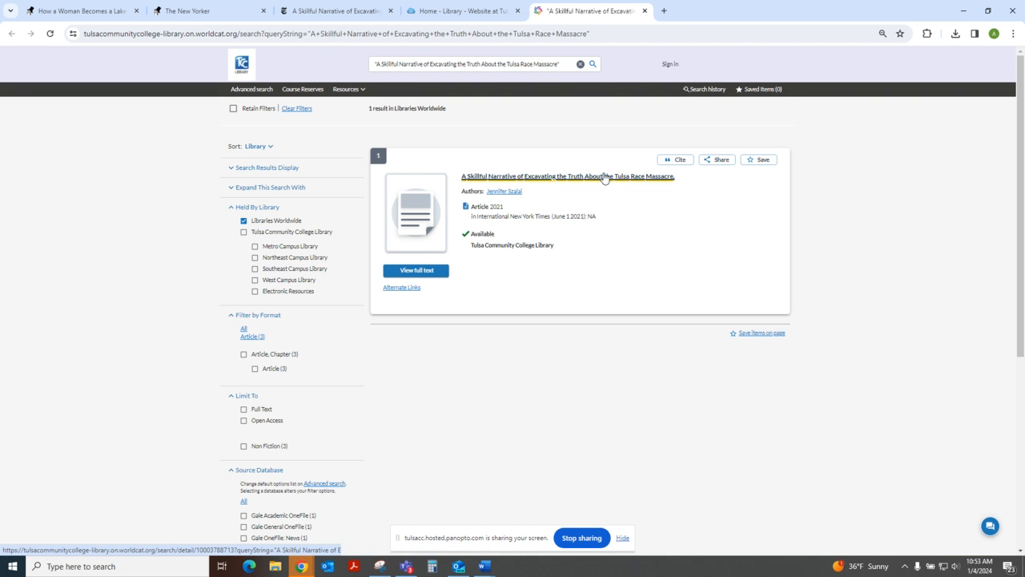
pyautogui.click(569, 176)
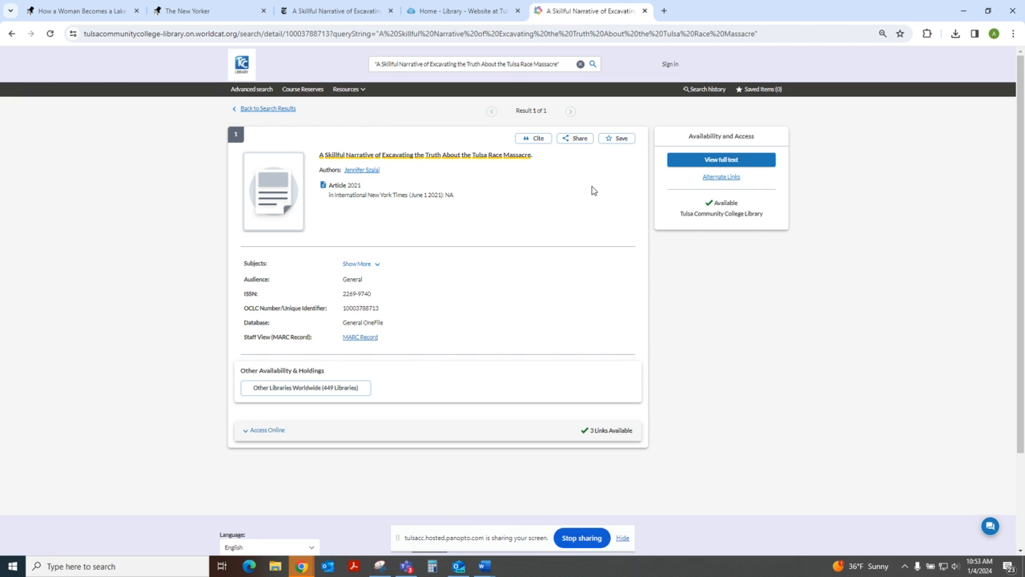
pyautogui.moveTo(389, 108)
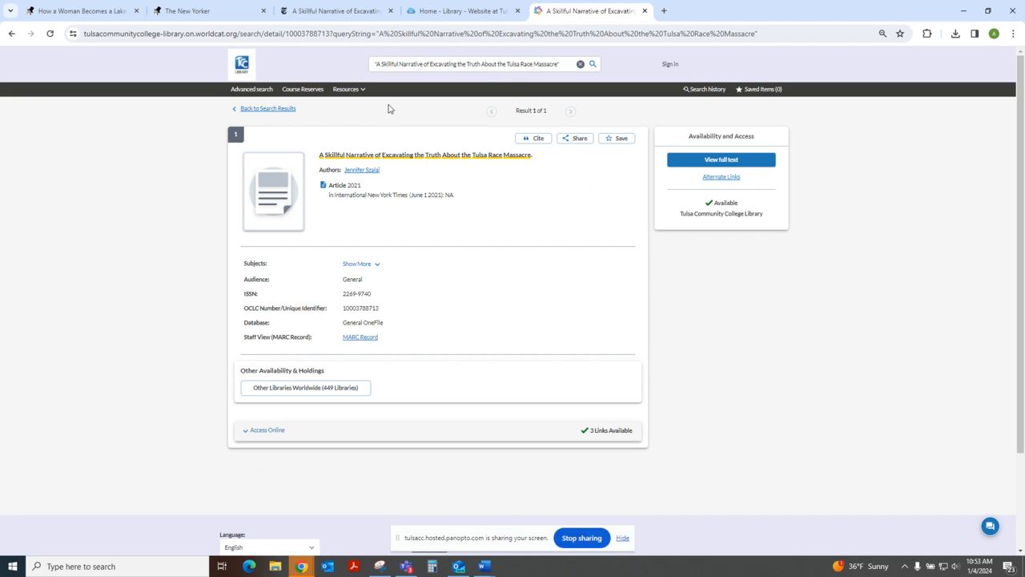
pyautogui.moveTo(451, 234)
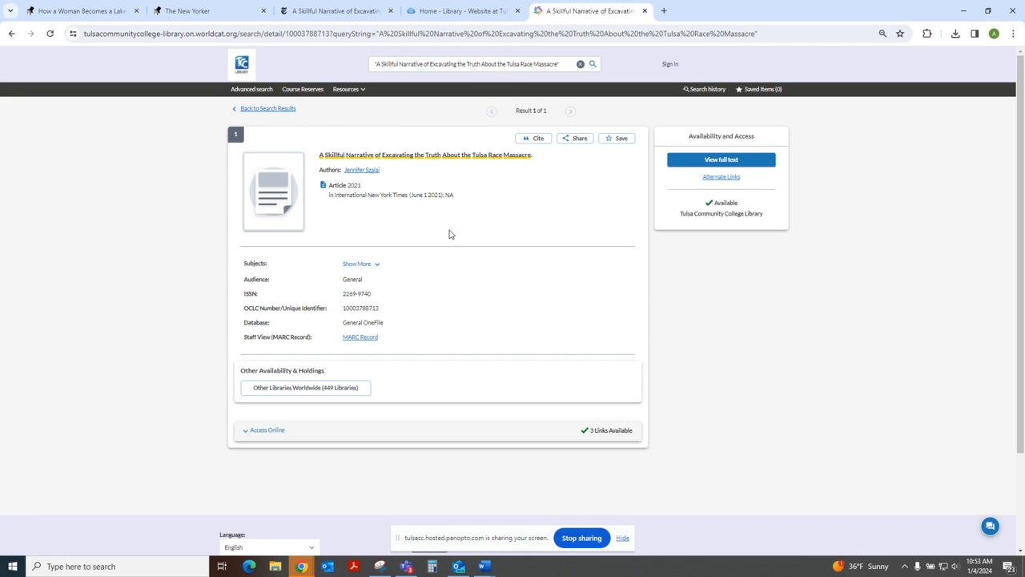
pyautogui.moveTo(491, 390)
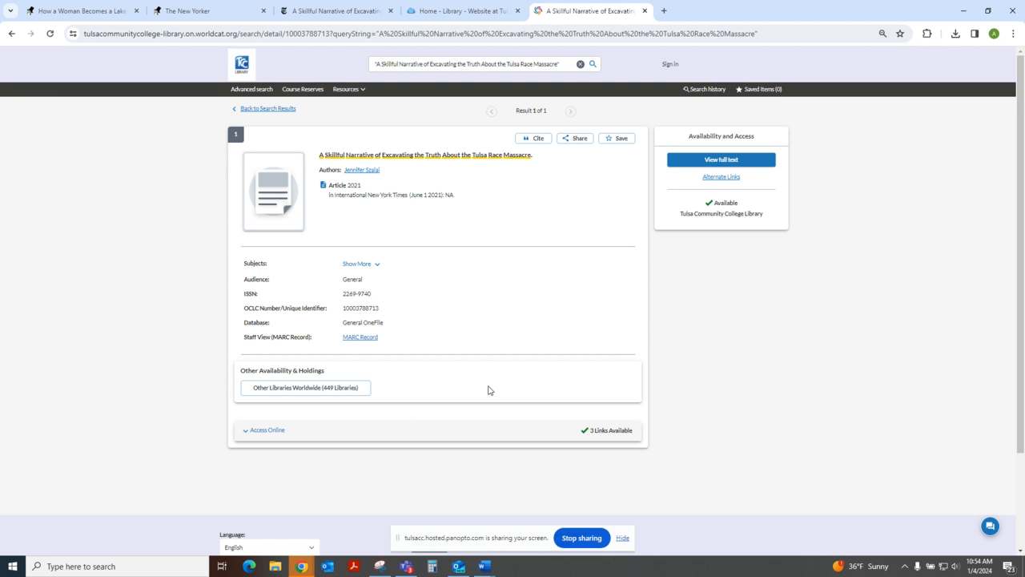
pyautogui.moveTo(356, 424)
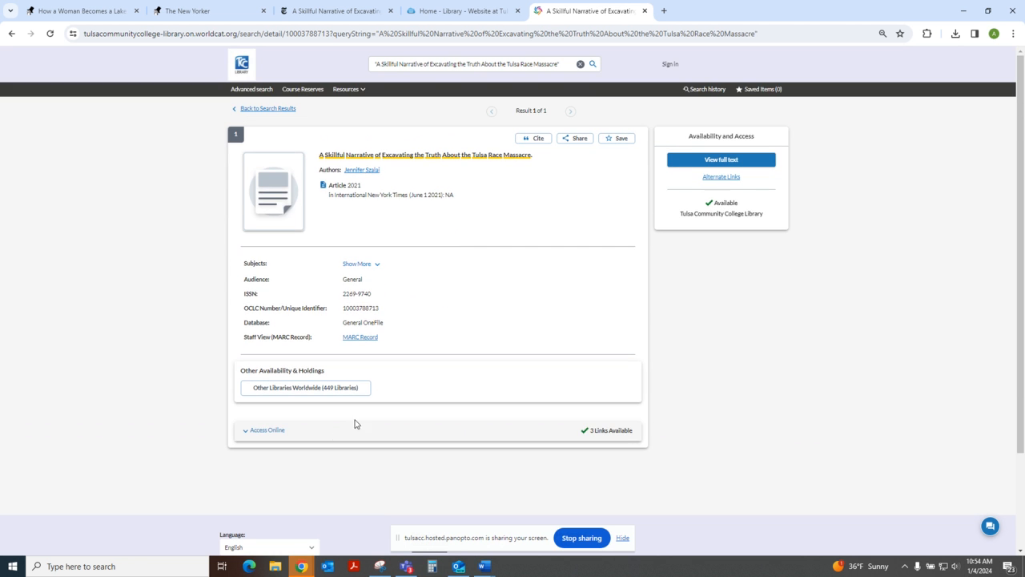
pyautogui.doubleClick(337, 185)
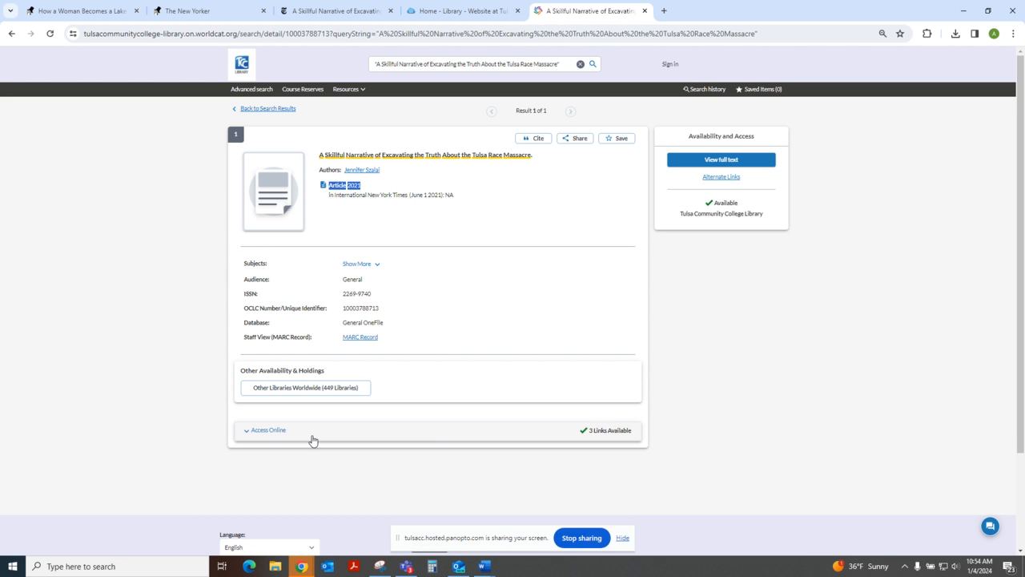
pyautogui.click(268, 430)
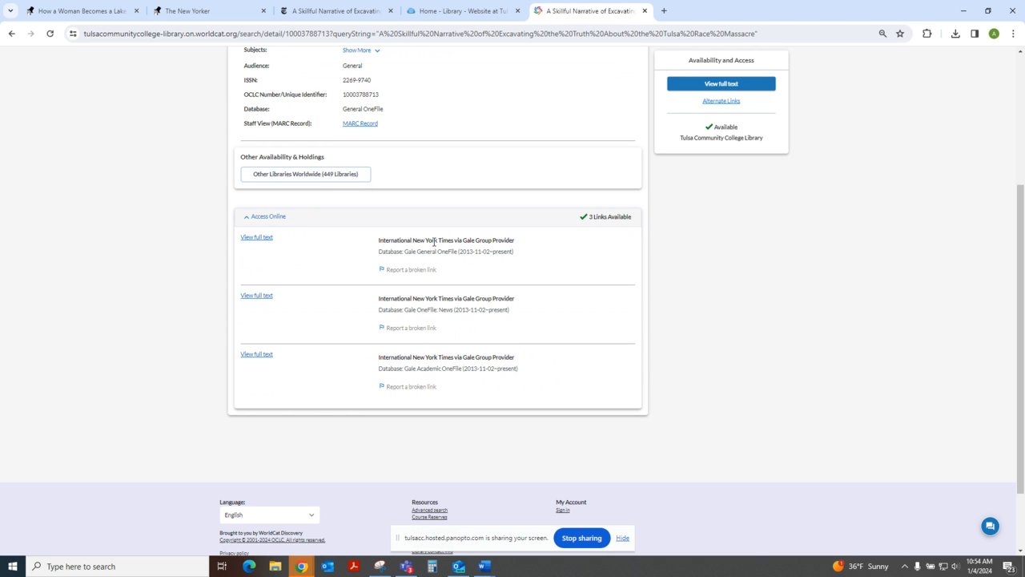
pyautogui.moveTo(400, 410)
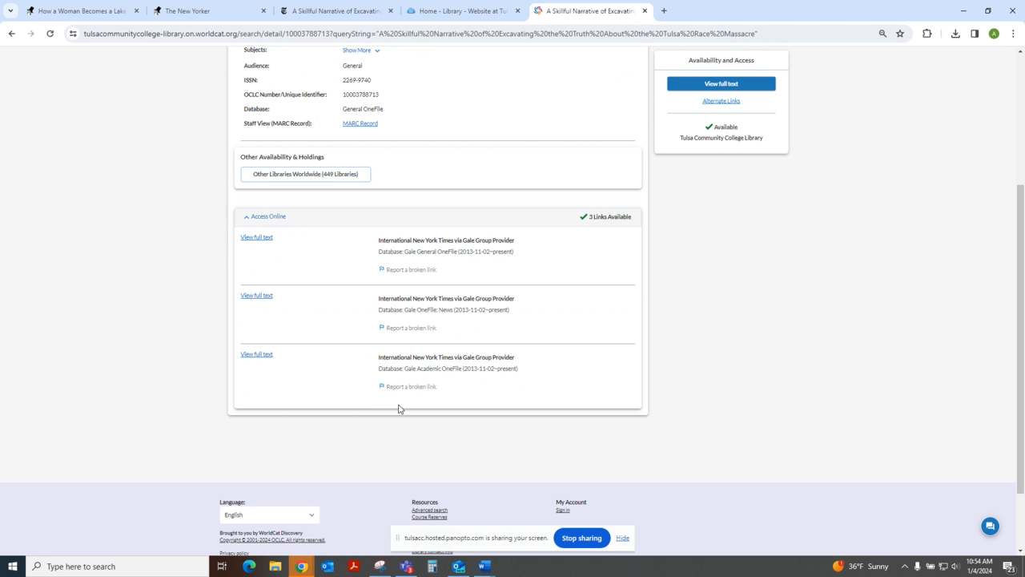
pyautogui.moveTo(256, 296)
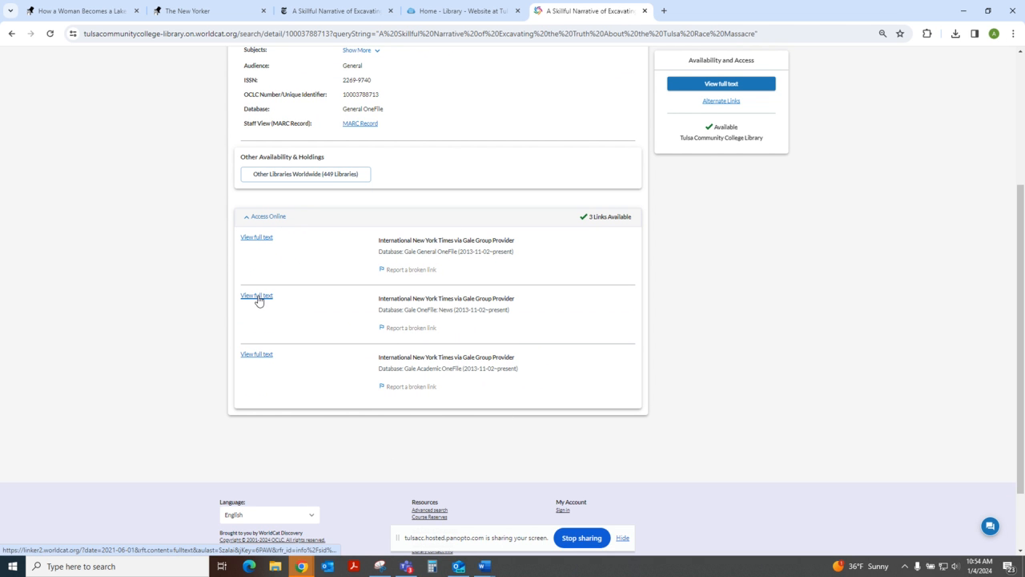
# Step: Open the article's full text through Gale OneFile: News and scroll through it
pyautogui.click(256, 295)
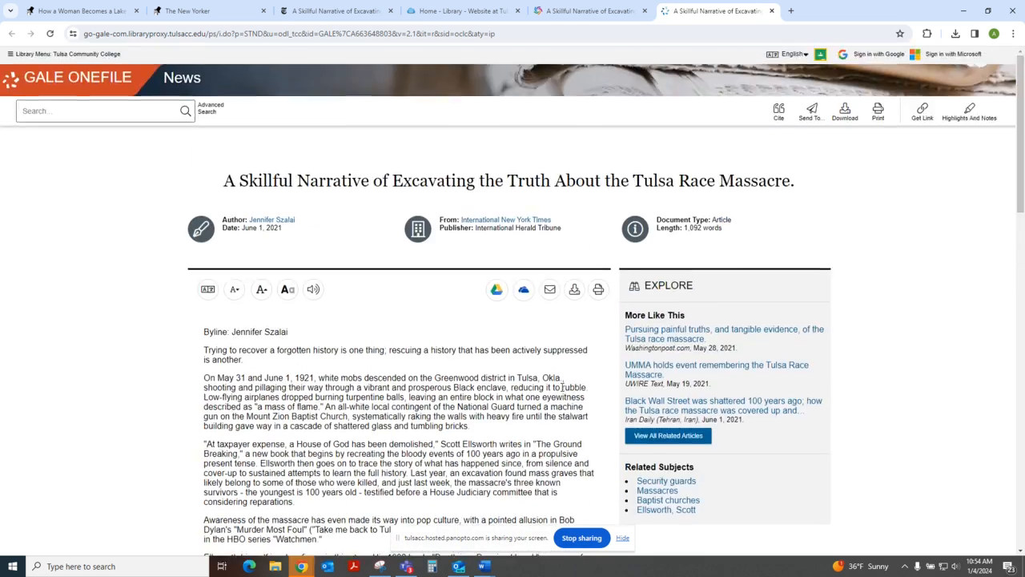
pyautogui.scroll(-3)
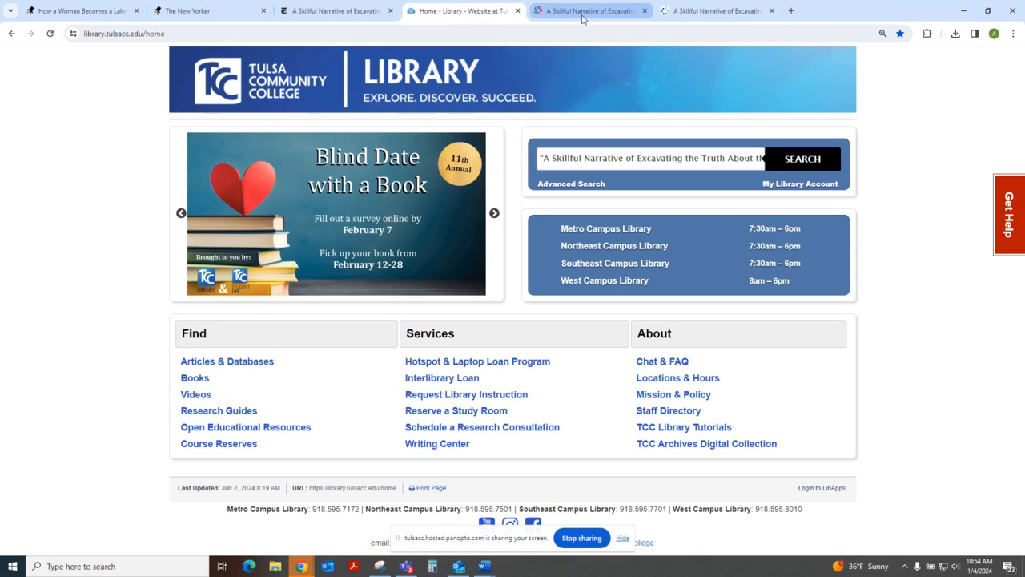
# Step: Revisit the WorldCat record tab, then go back to Google's lakes mythology results
pyautogui.click(591, 10)
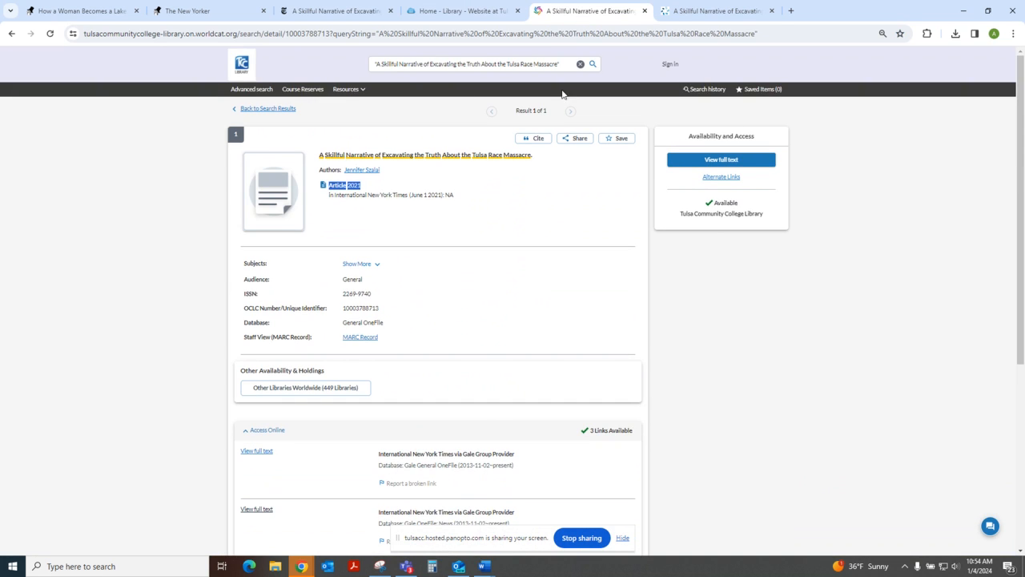
pyautogui.moveTo(496, 203)
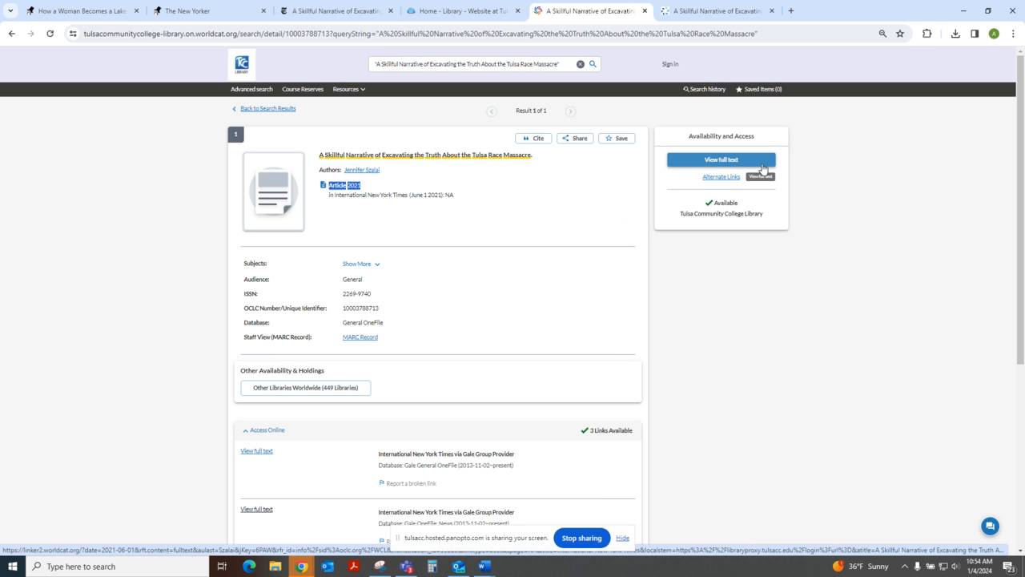
pyautogui.moveTo(413, 164)
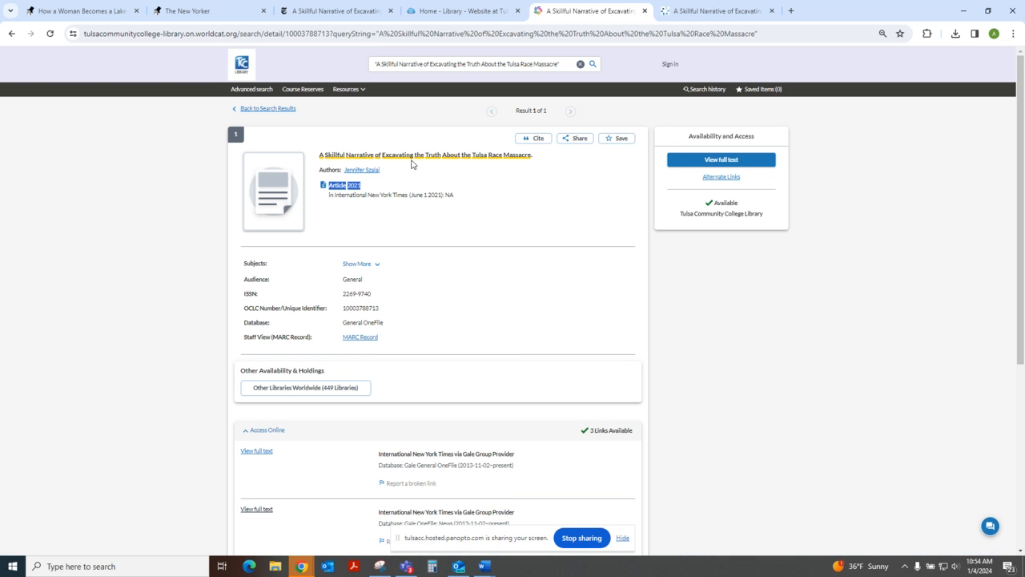
pyautogui.moveTo(100, 261)
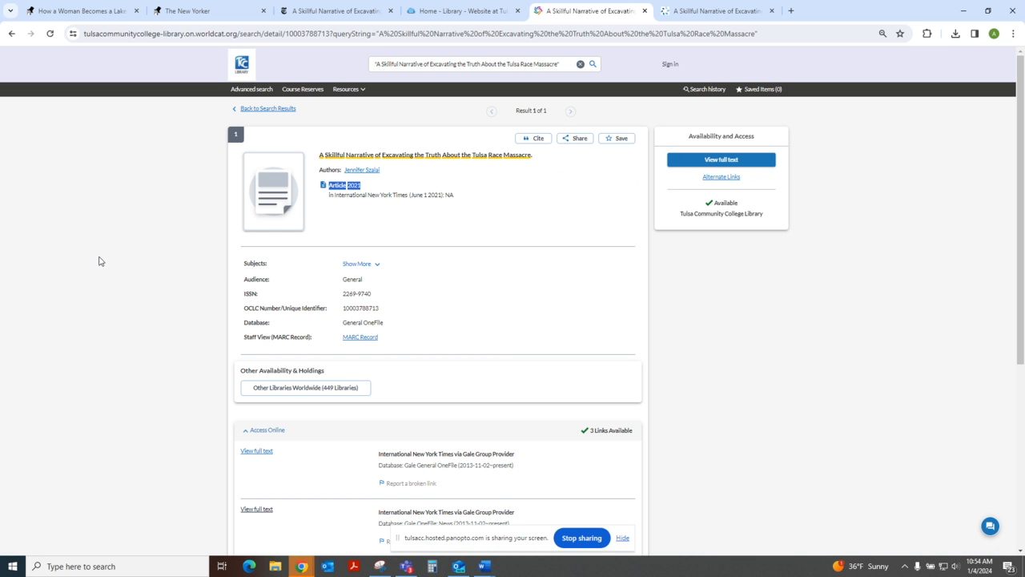
pyautogui.moveTo(104, 267)
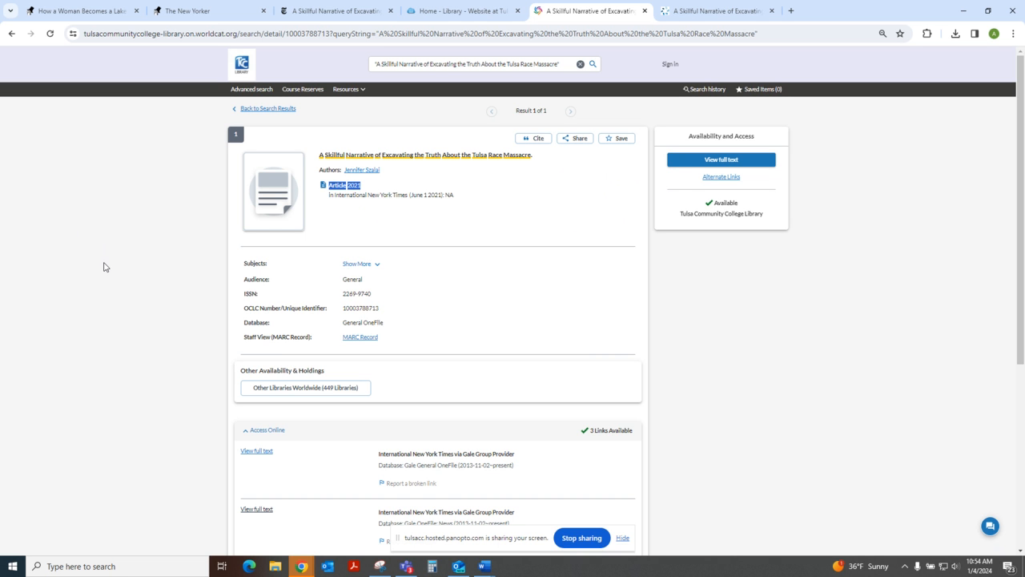
pyautogui.moveTo(114, 245)
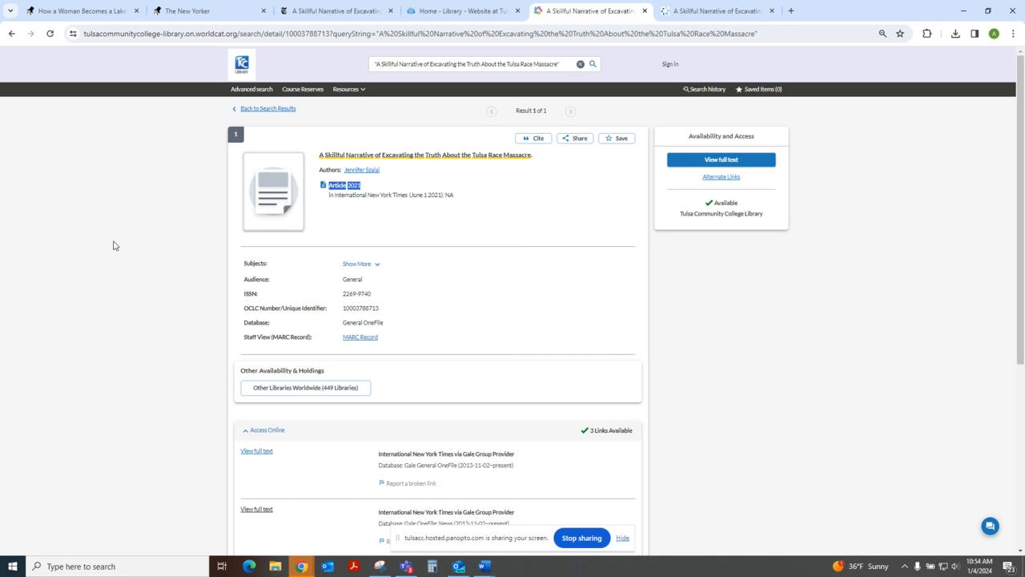
pyautogui.moveTo(151, 244)
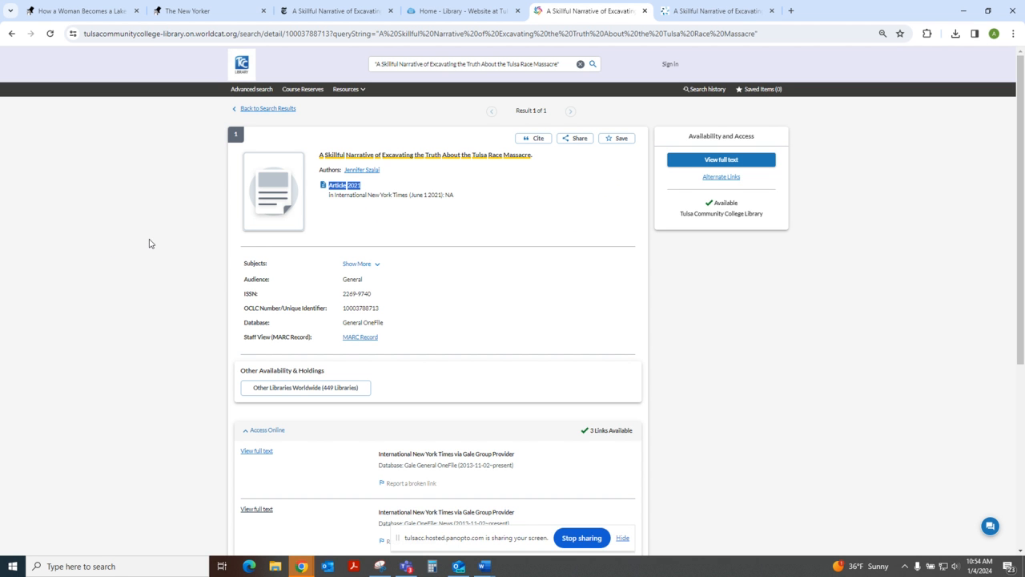
pyautogui.moveTo(154, 270)
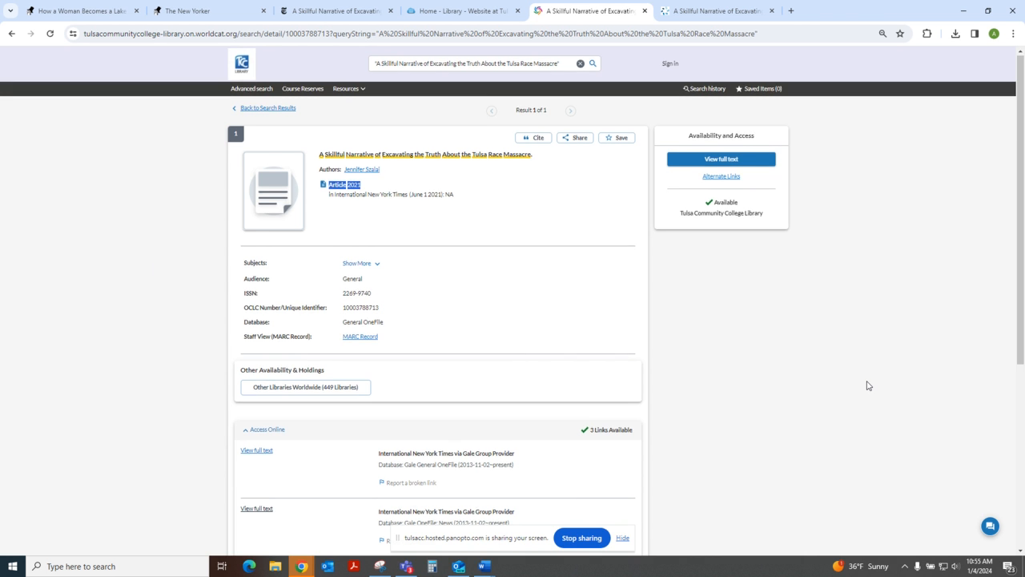
pyautogui.moveTo(255, 150)
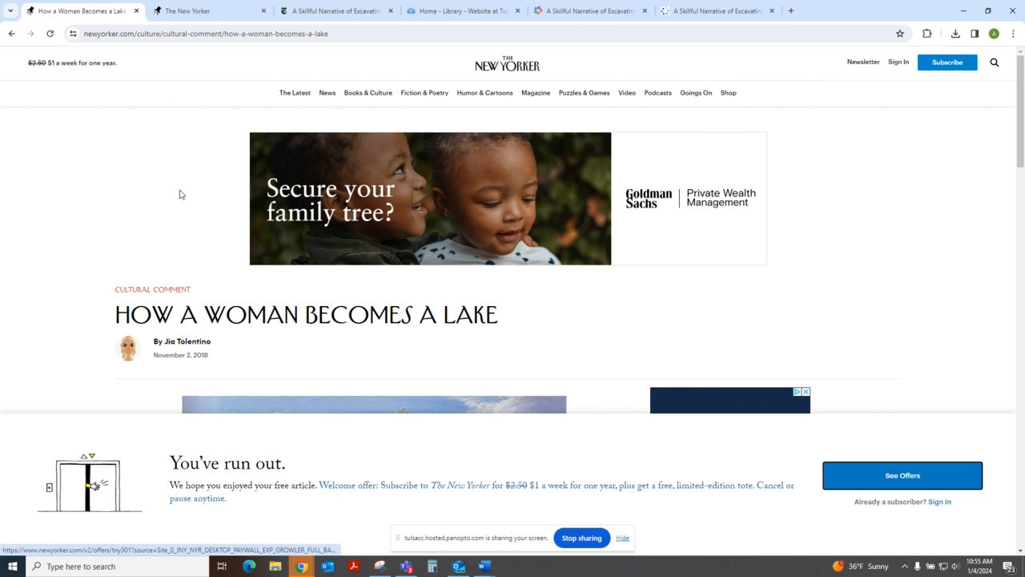
pyautogui.click(13, 33)
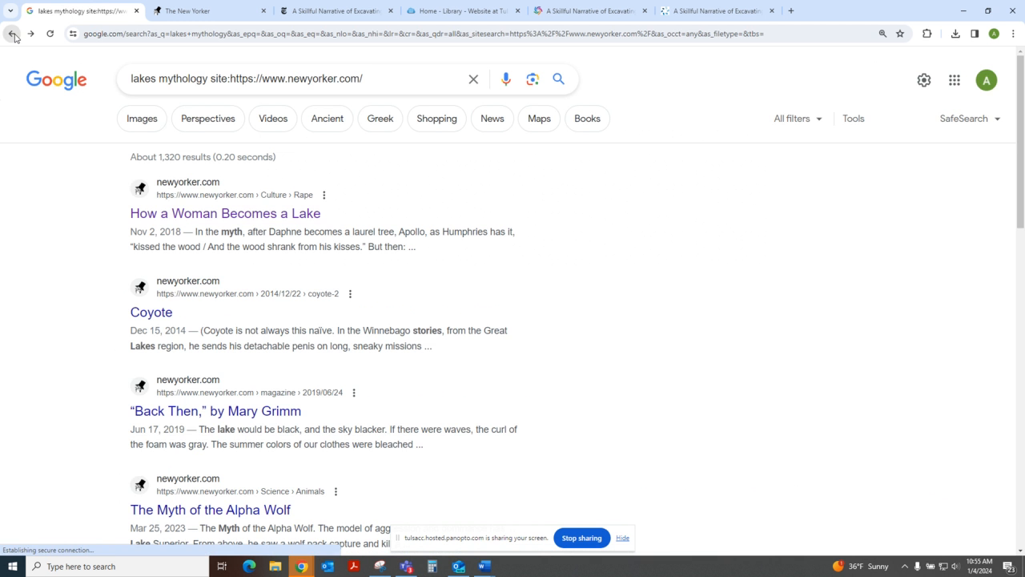